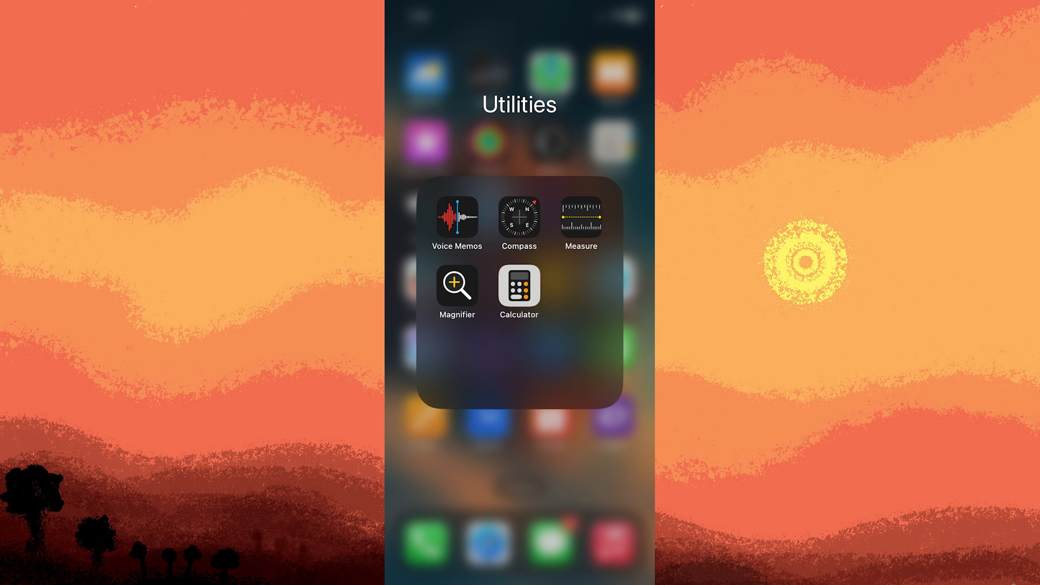
mouse_move(471, 217)
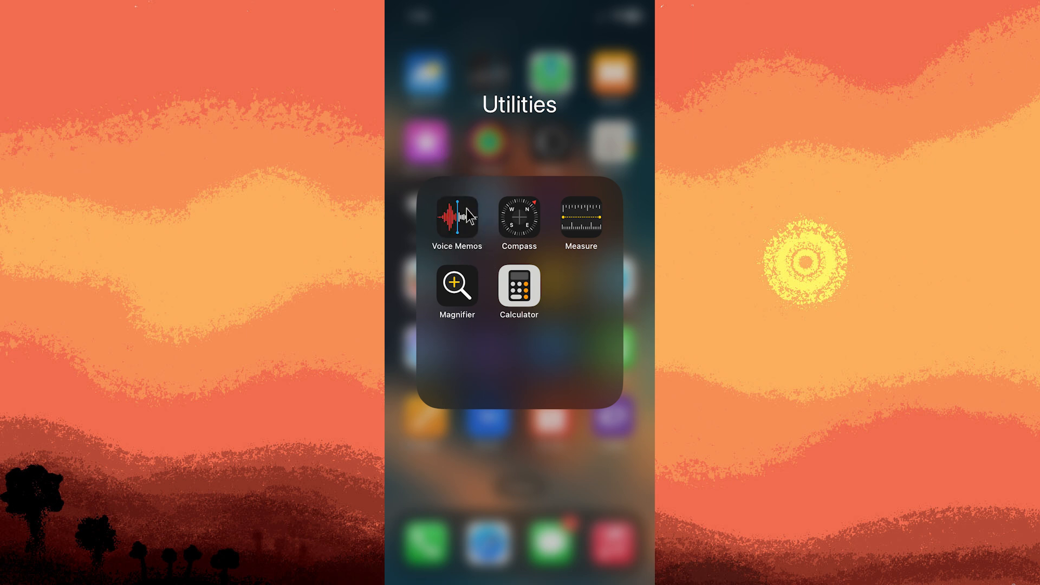
left_click(456, 215)
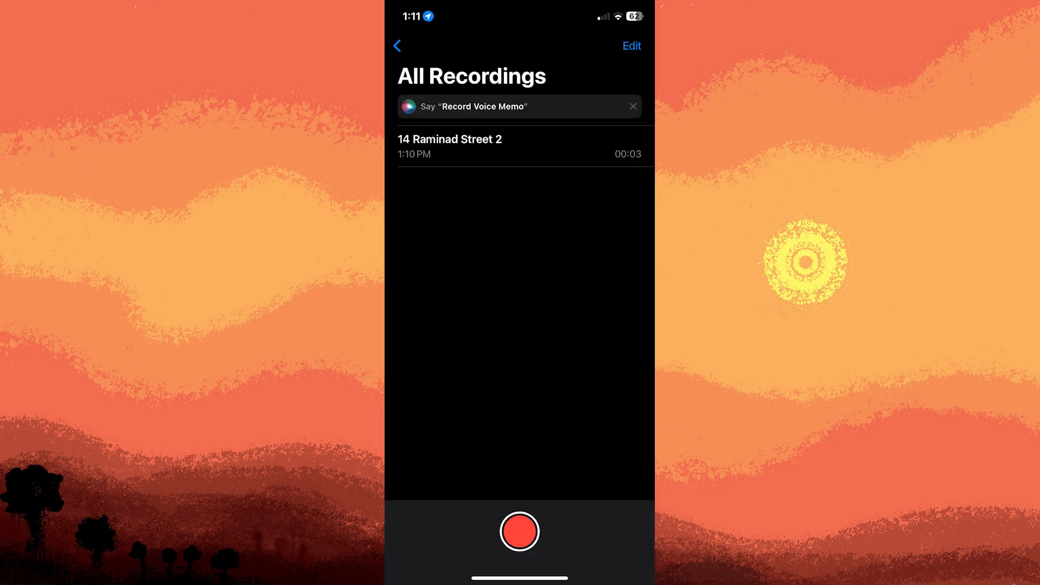
mouse_move(397, 40)
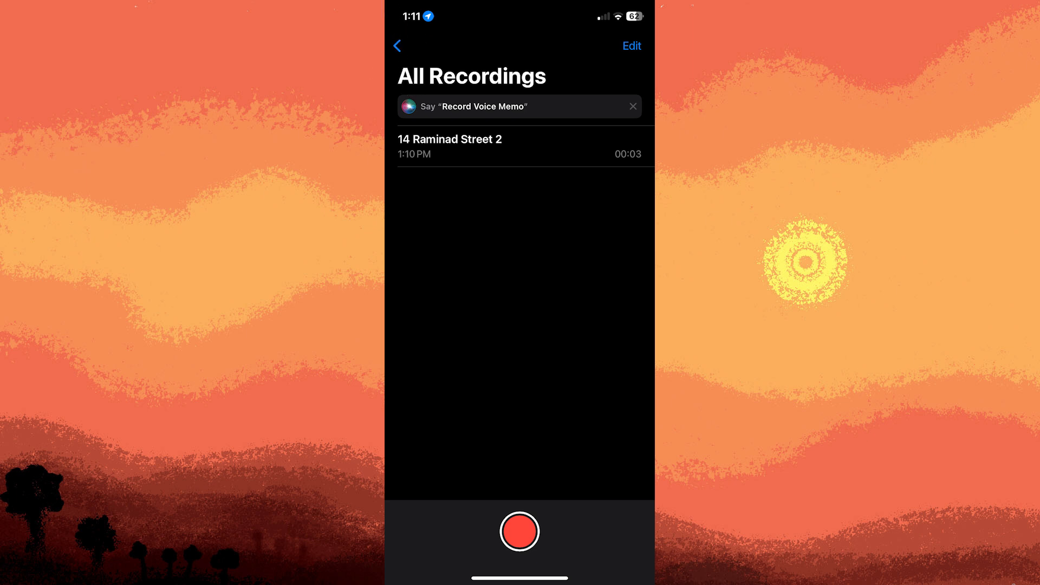
- Go back to the memo folder list and open Recently Deleted, which holds one recording
left_click(397, 45)
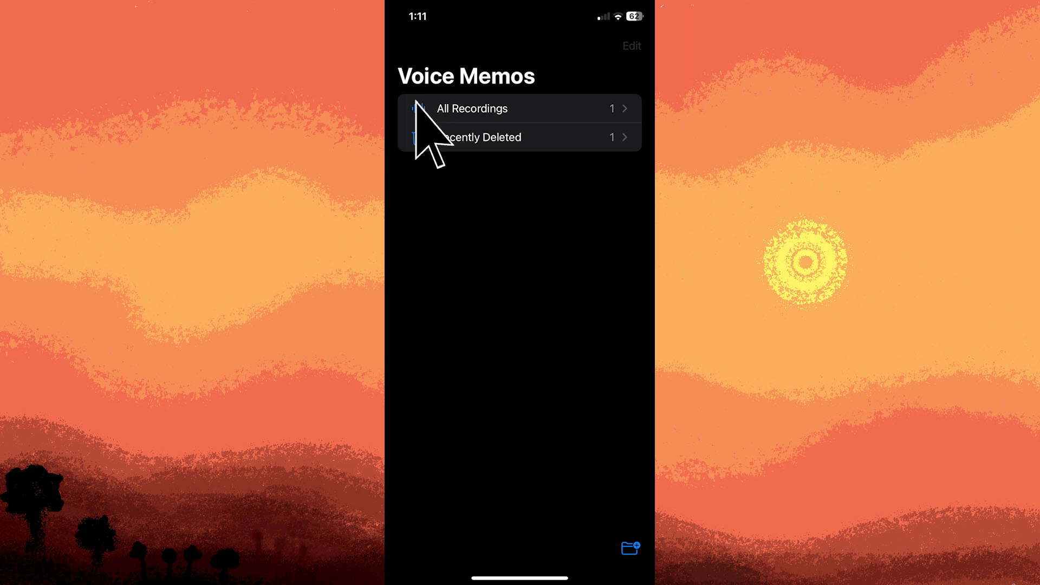
left_click(504, 138)
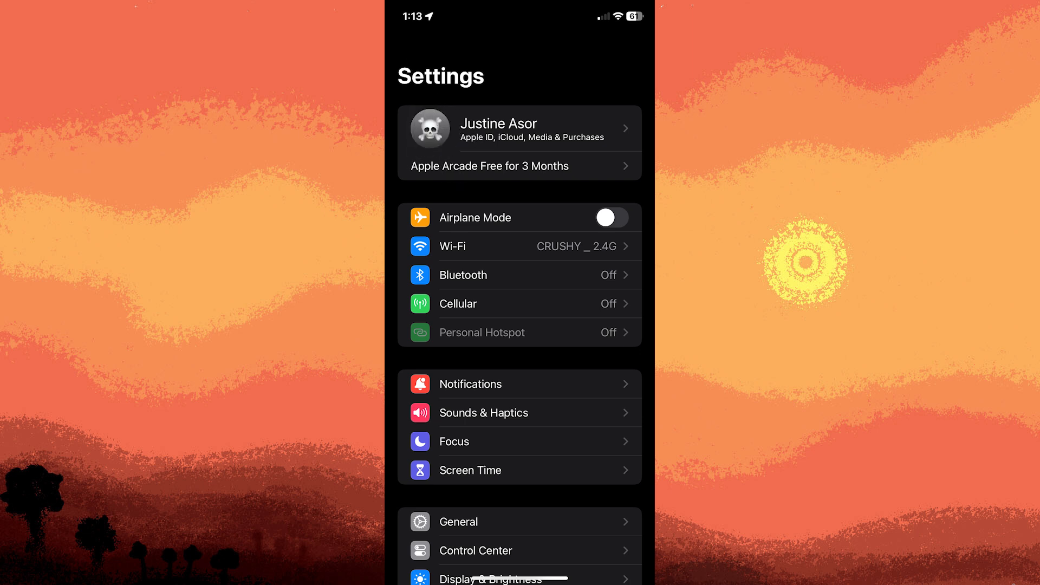
- Navigate Apple ID > iCloud > Manage Account Storage > Backups, showing one 458.1 MB iPhone backup
left_click(519, 128)
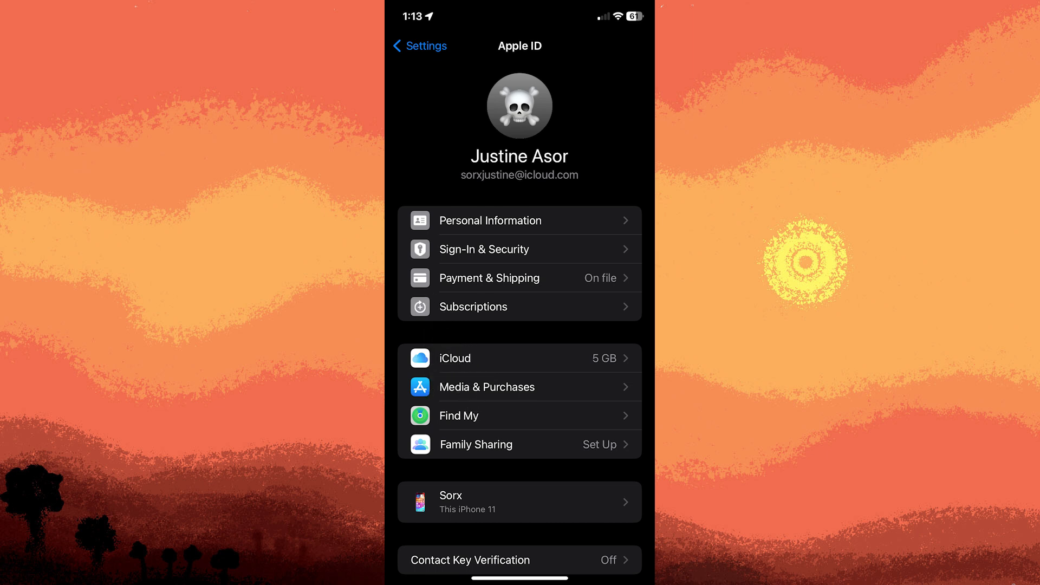
left_click(520, 358)
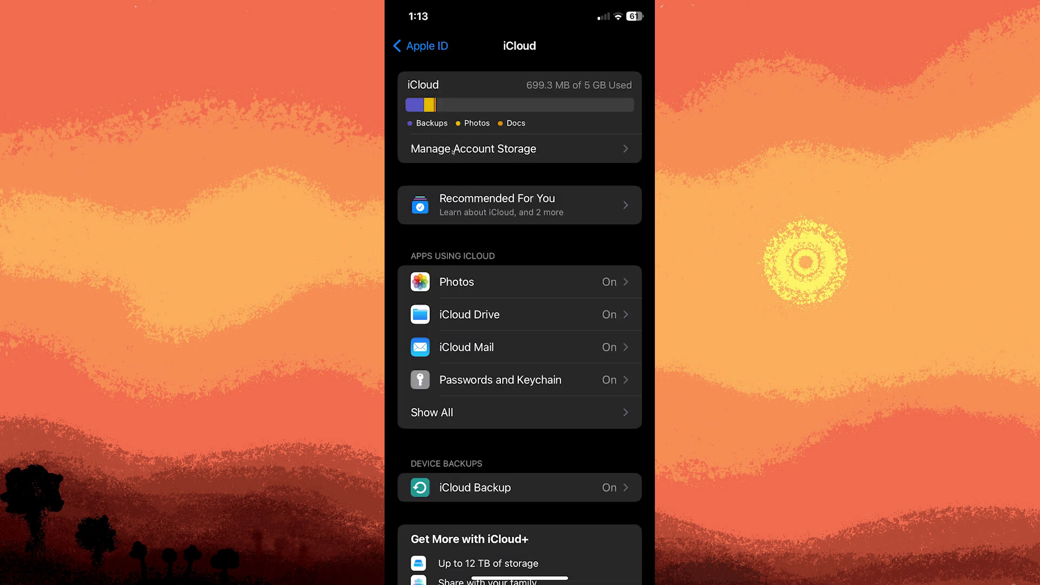
left_click(473, 149)
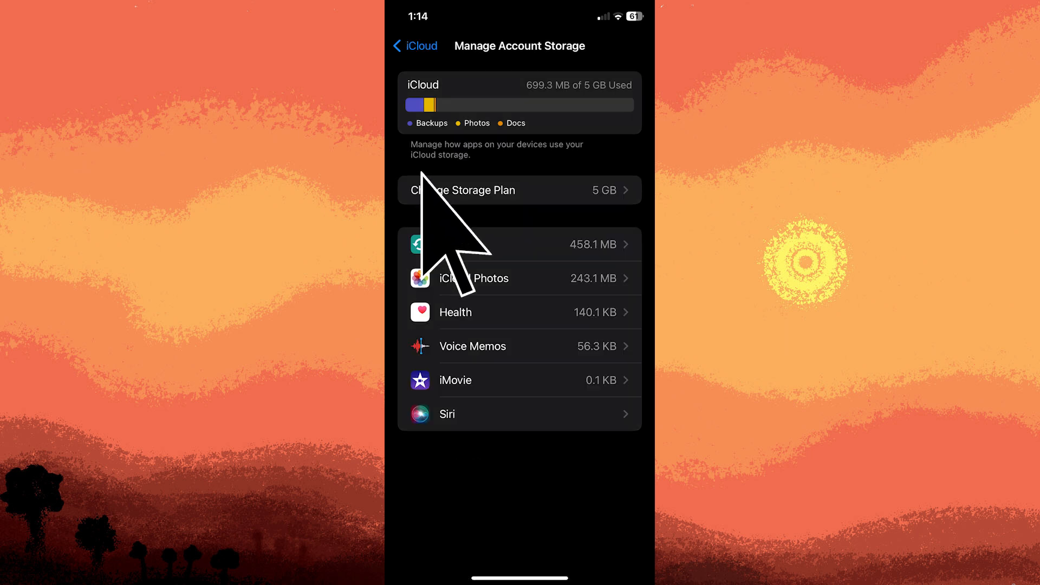
left_click(521, 244)
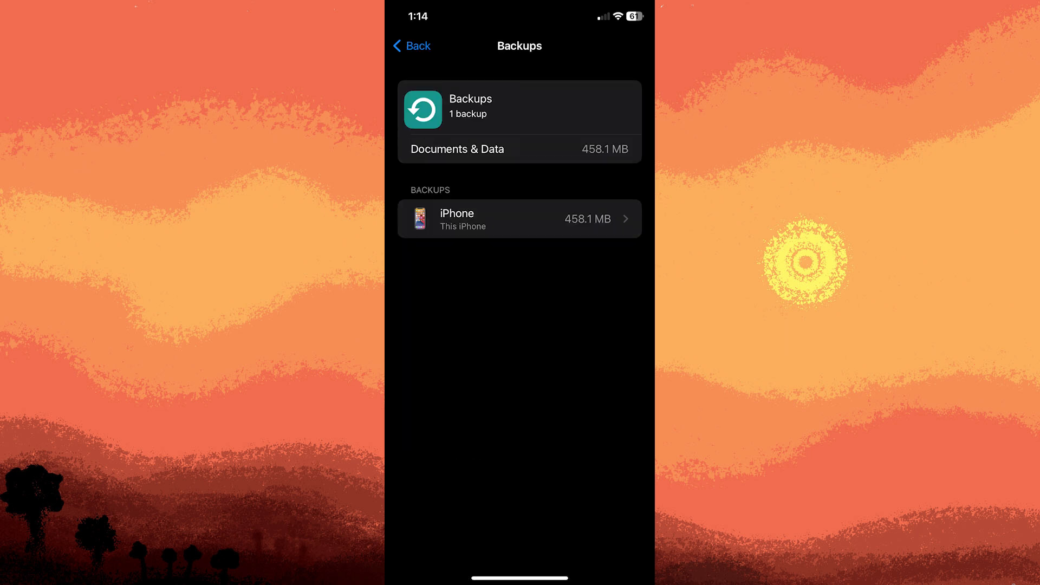